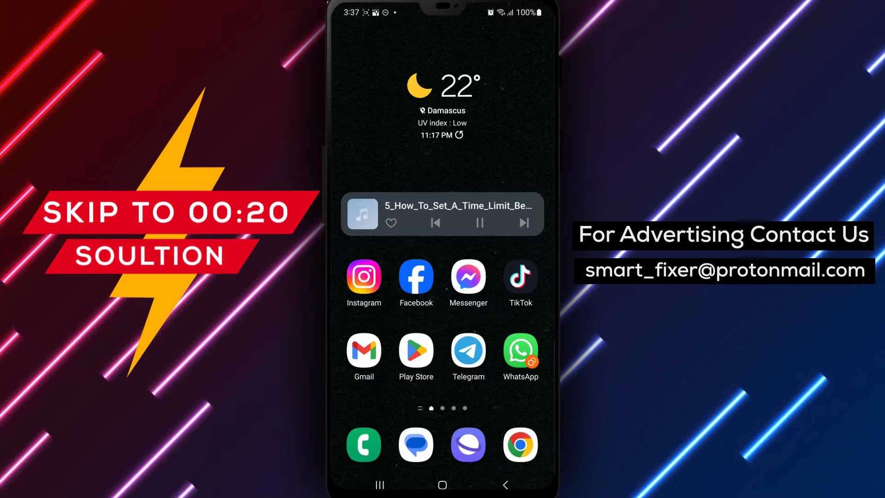
# Step: Launch Telegram from the home screen so the chat list with the 'Group' chat appears
pyautogui.click(468, 350)
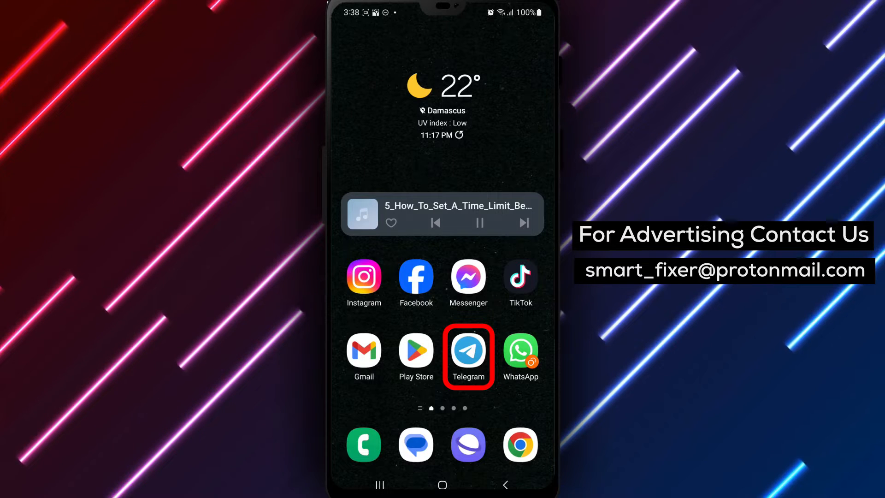
pyautogui.click(468, 351)
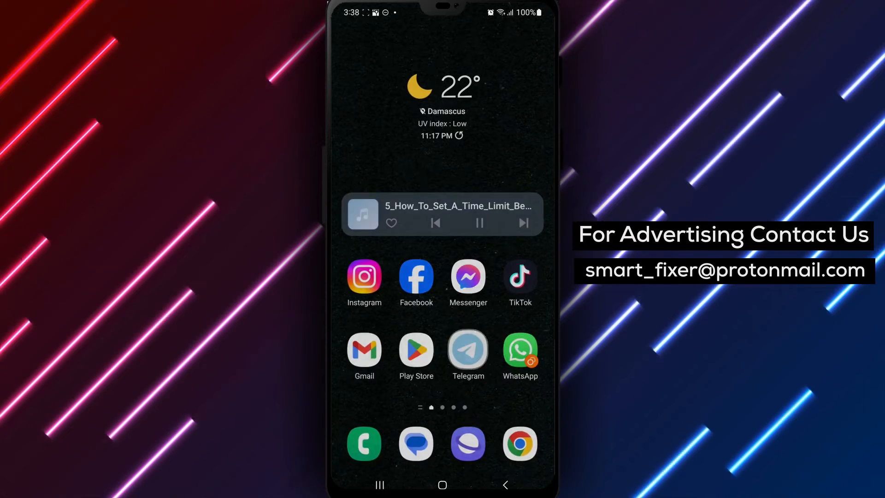
pyautogui.click(467, 350)
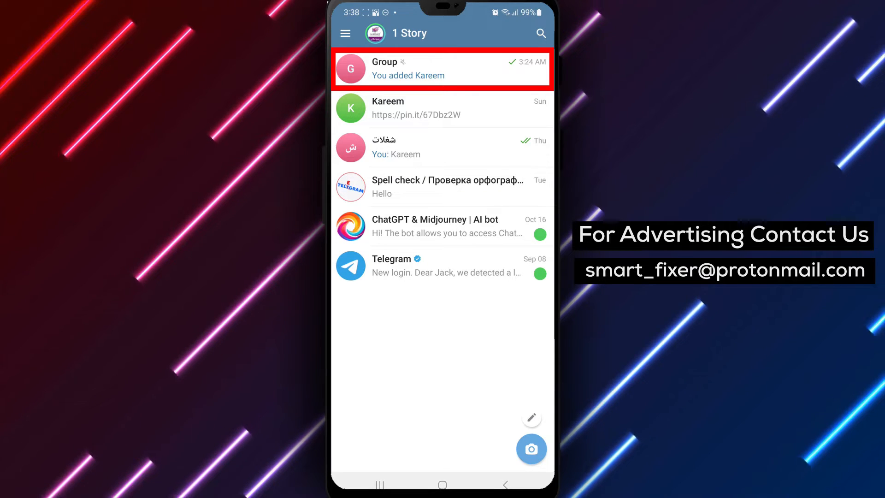
# Step: Enter the 'Group' chat to reach its info page listing three members
pyautogui.click(441, 69)
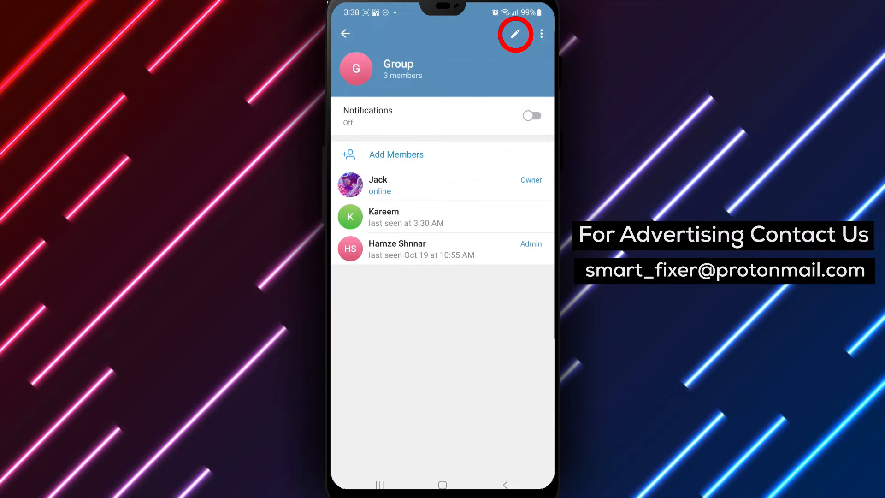
# Step: Reach the Group's Permissions page via Edit, showing Slow Mode set to Off
pyautogui.click(514, 34)
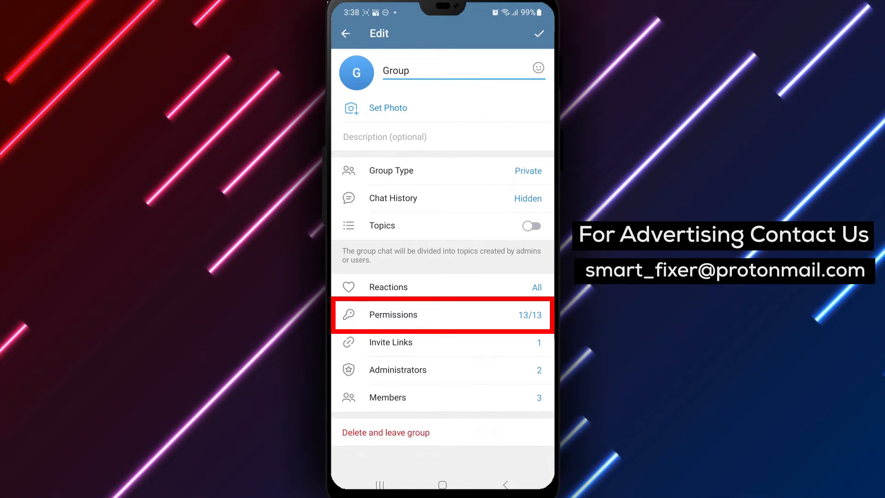
pyautogui.click(442, 314)
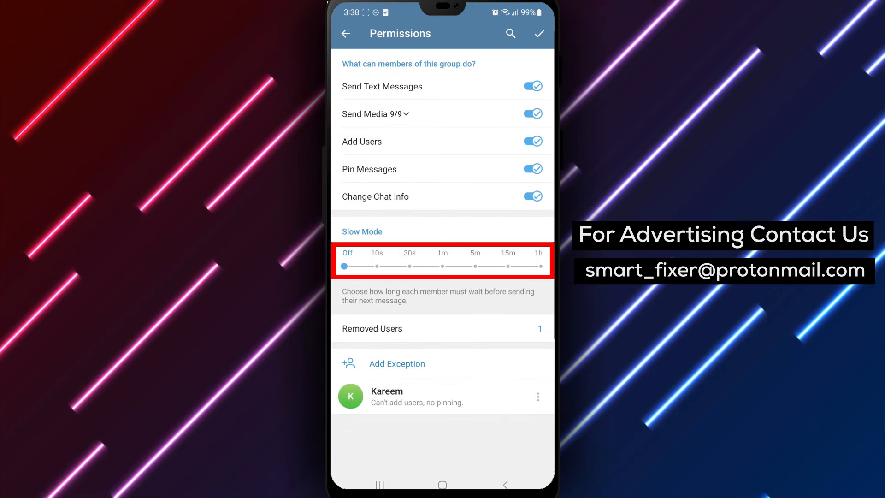